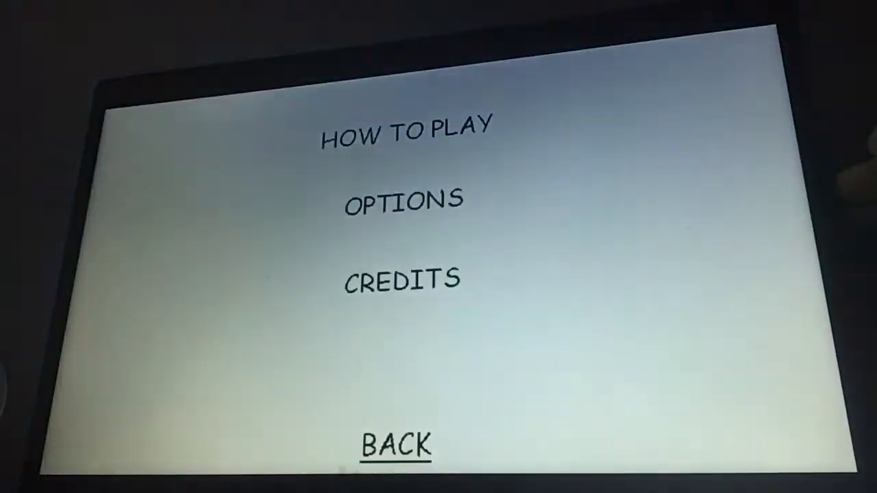
Leave the menu screen and play until notebook question 1 (4+5) appears
click(403, 128)
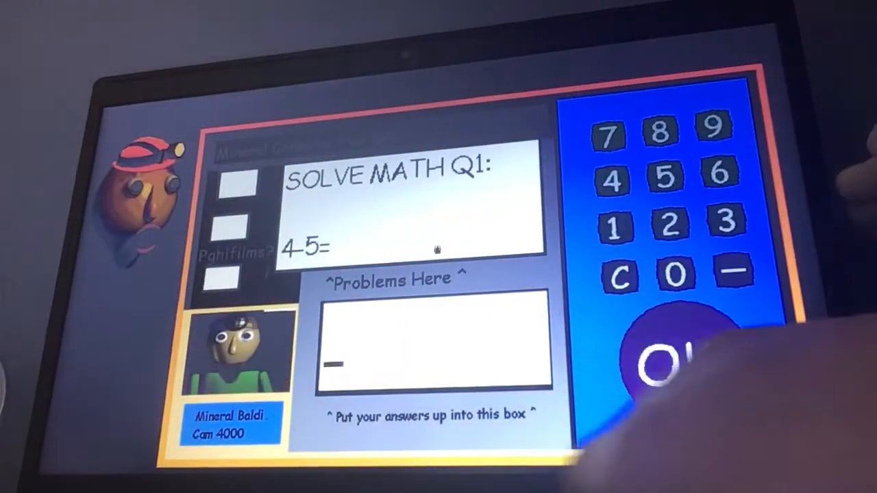
Submit answers to the notebook questions 4+5 and 1+0
click(675, 359)
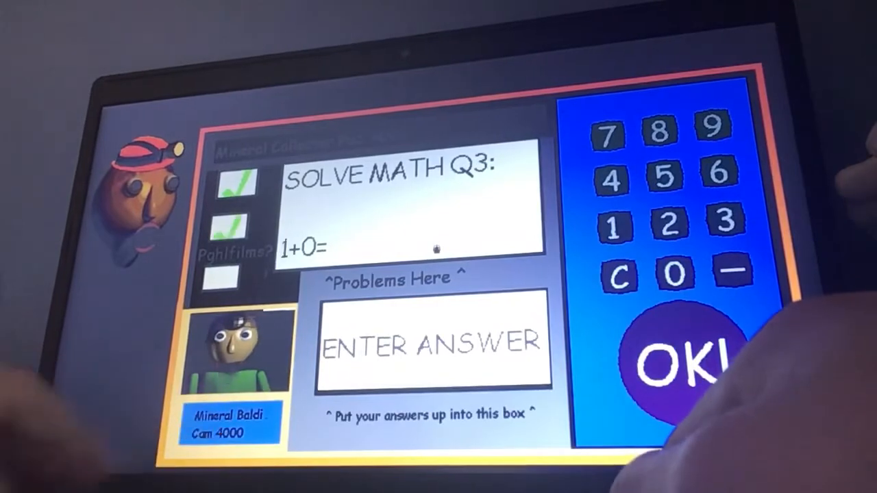
click(685, 360)
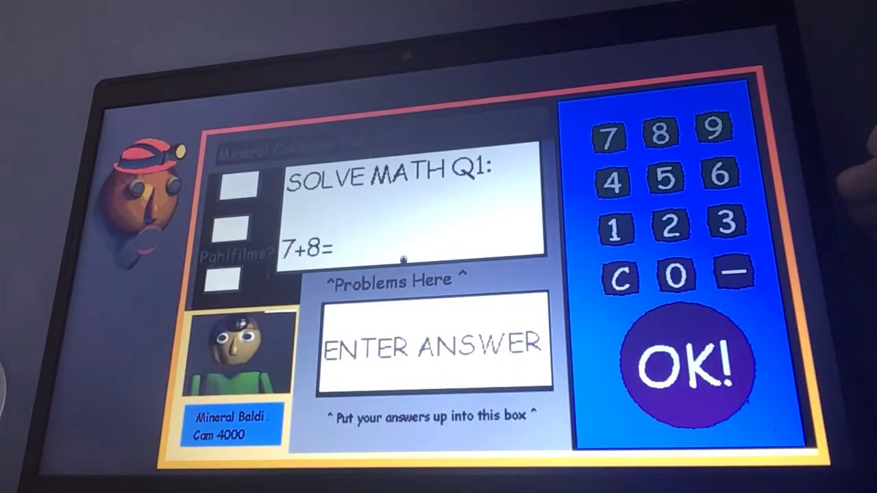
Submit an answer to 7+8 and reach the notebook starting with 7+1
click(612, 228)
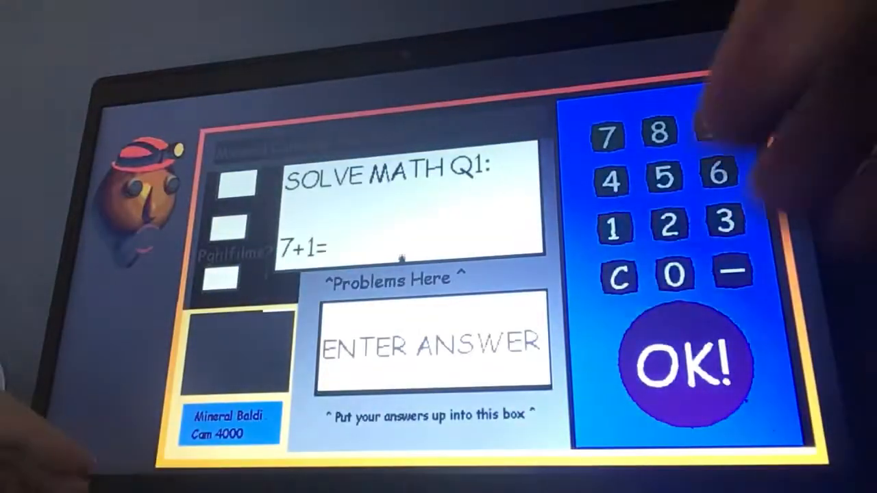
Submit answers to 7+1 and 7-8, then answer question 1 and enter 7+2
click(682, 359)
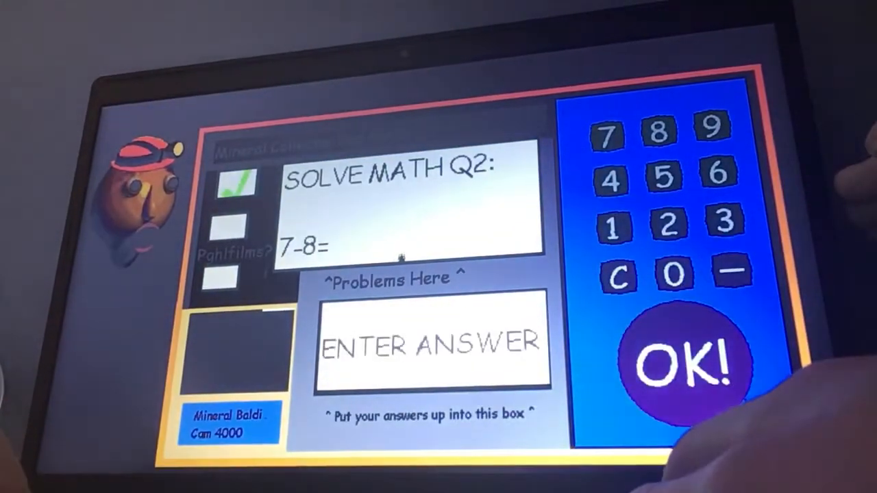
click(675, 363)
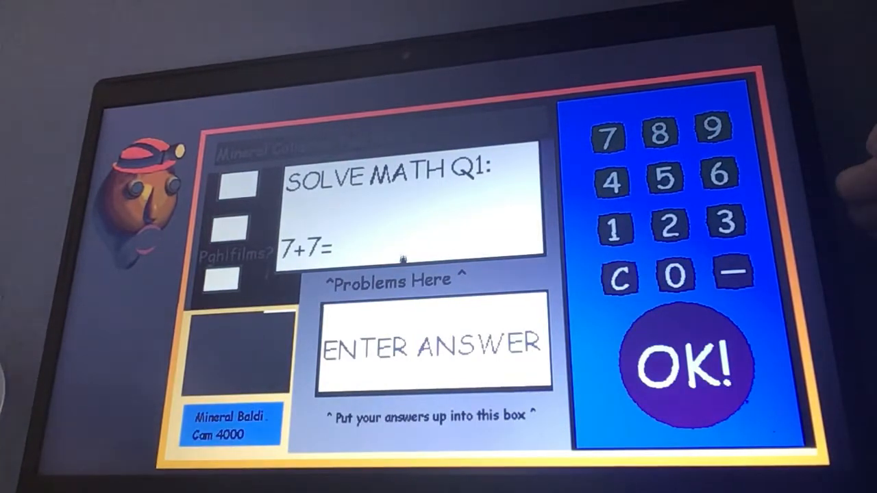
click(678, 363)
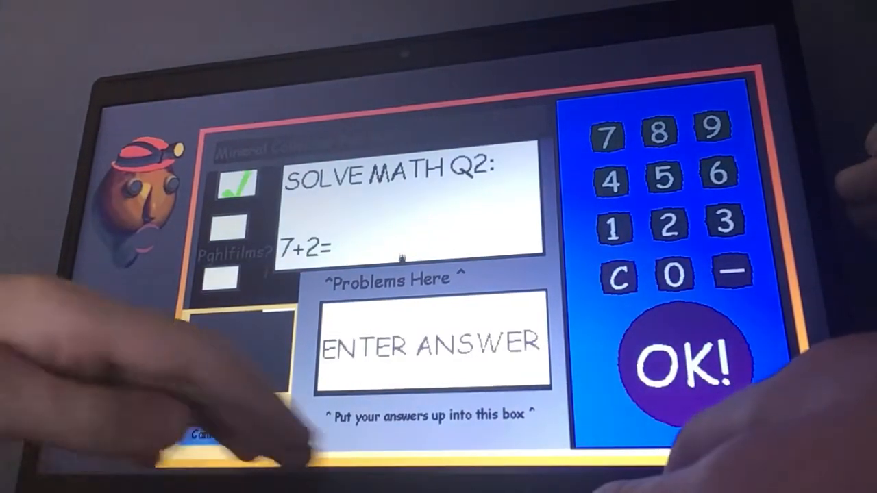
click(679, 359)
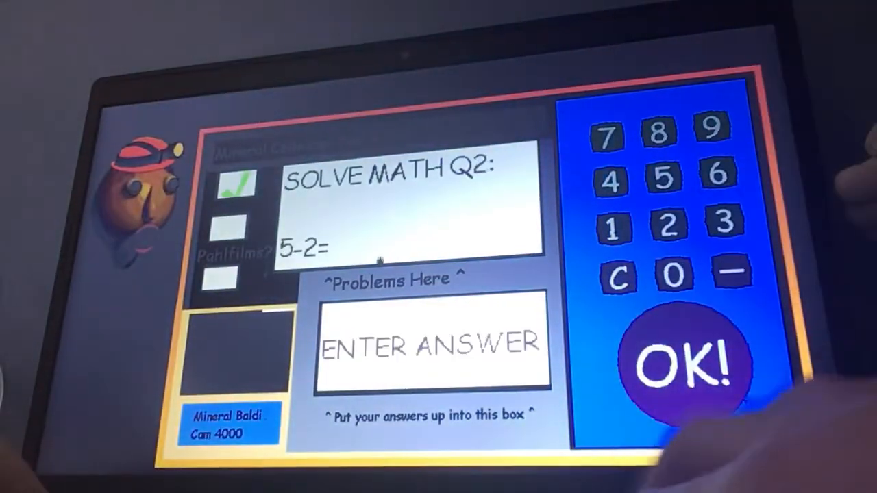
Enter 3 as the answer to 5-2 and submit it
click(723, 223)
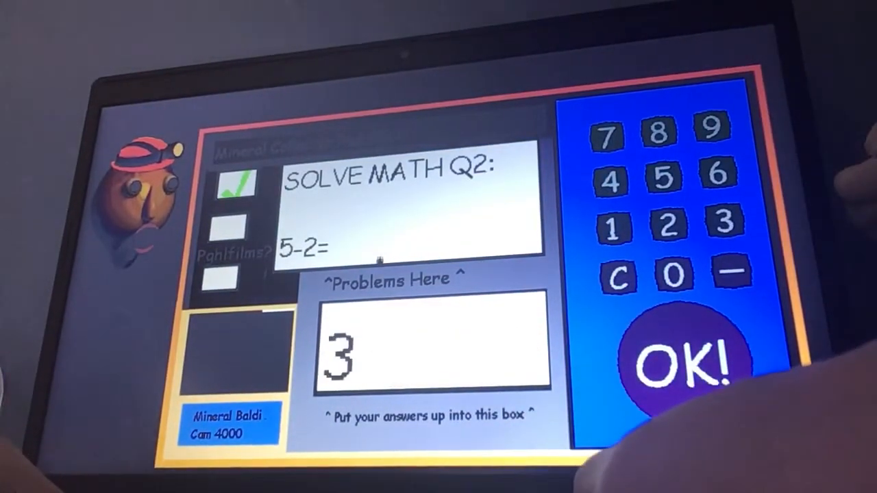
click(679, 363)
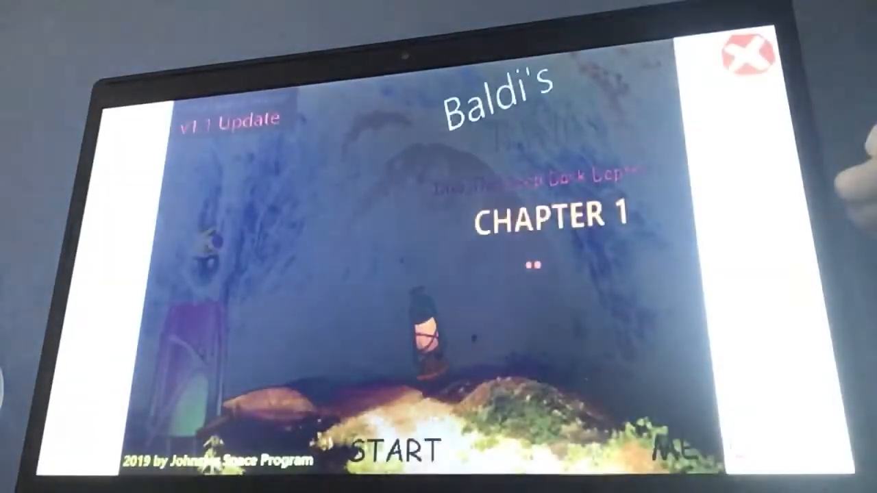
Start a new Chapter 1 game from the title screen
click(392, 452)
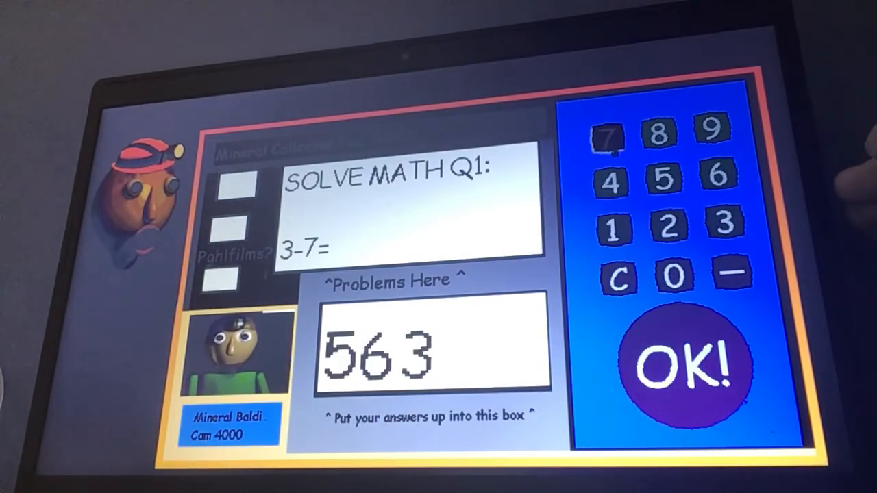
Add another digit so the 3-7 answer box reads 56371
click(611, 226)
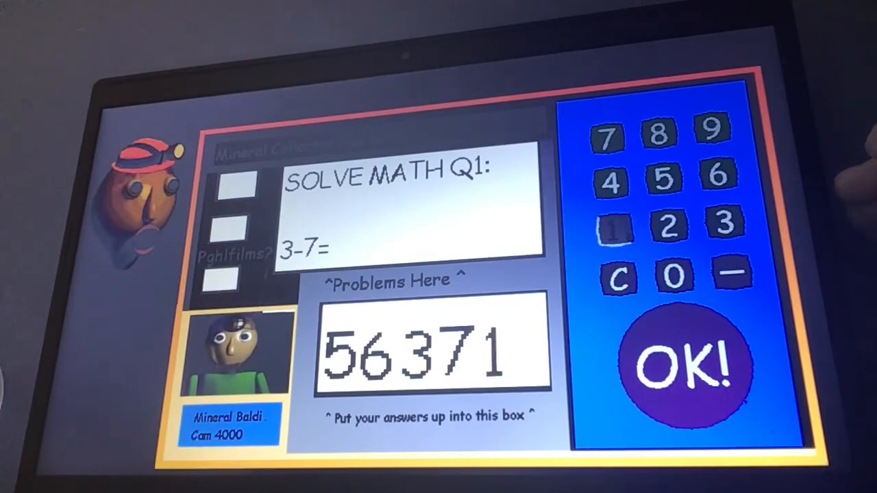